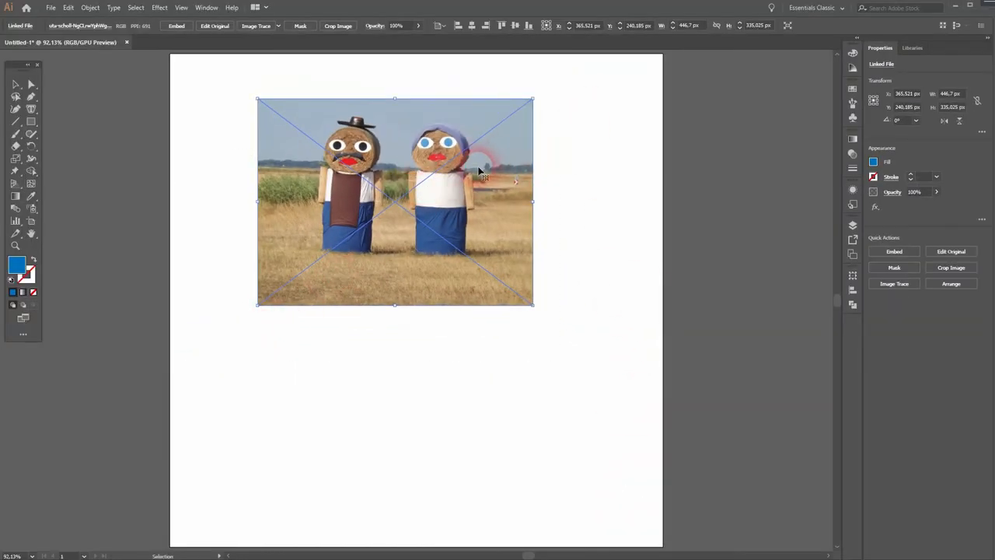
Step: Open the Image Trace panel from the Window menu for the linked hay-bale photo
{"action": "left_click", "coordinate": [206, 7]}
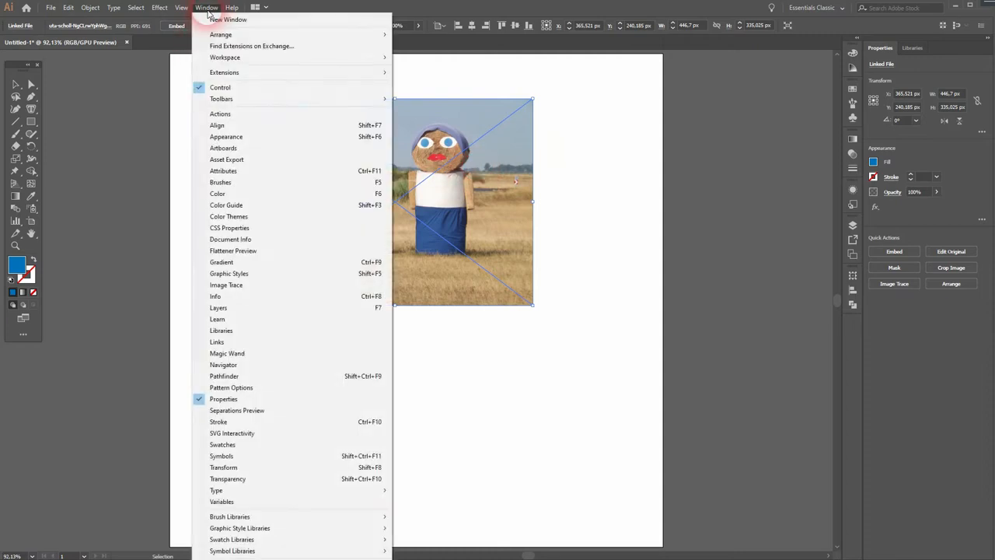
{"action": "left_click", "coordinate": [206, 7]}
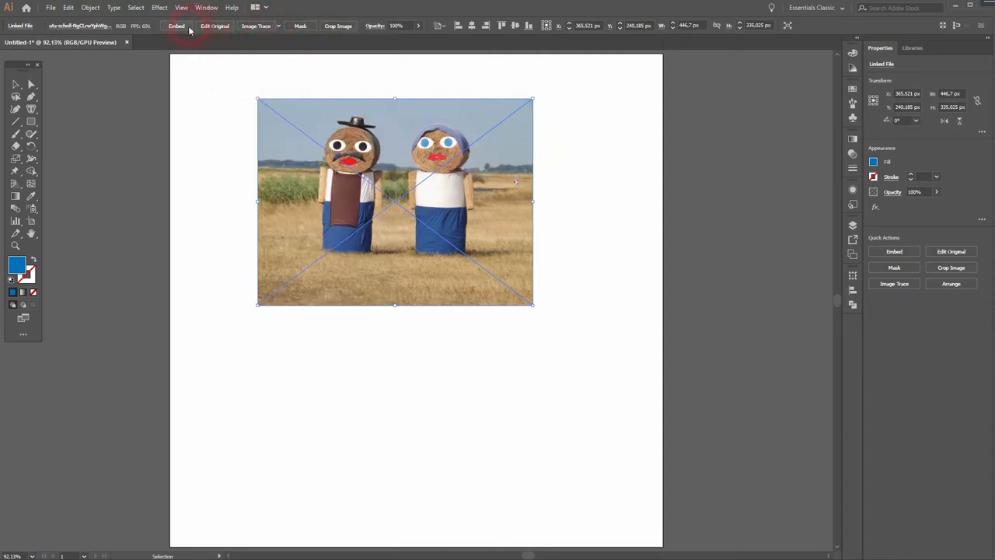
{"action": "left_click", "coordinate": [278, 26]}
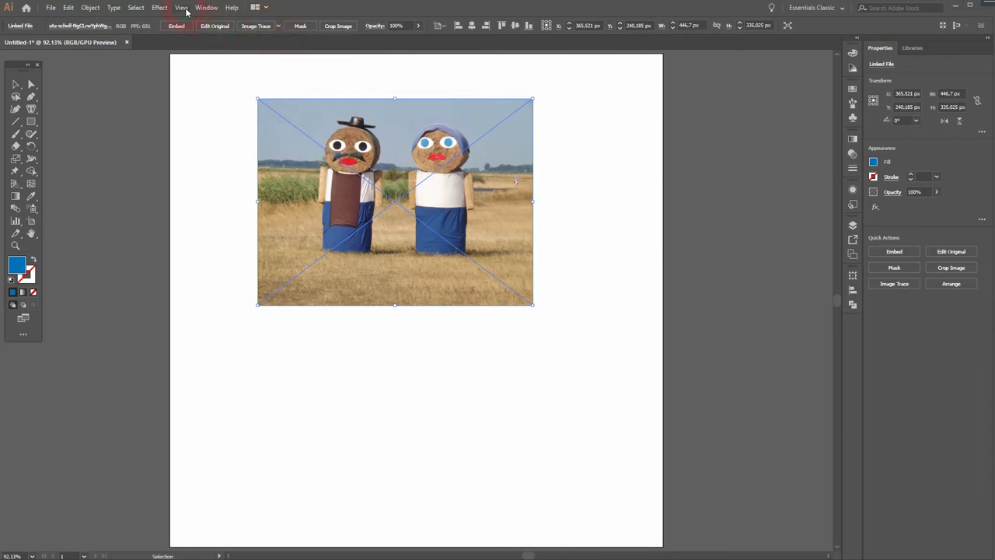
{"action": "left_click", "coordinate": [256, 26]}
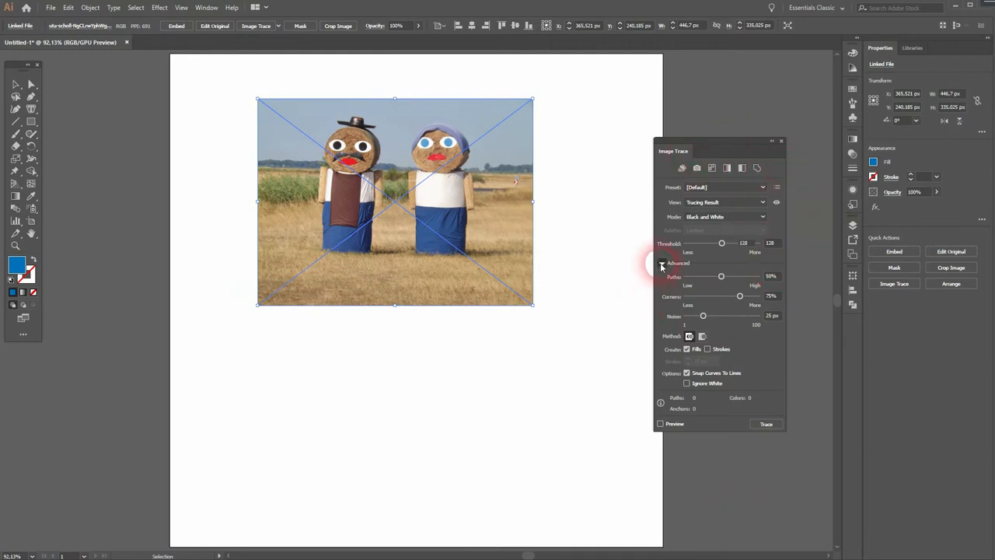
{"action": "left_click", "coordinate": [662, 263]}
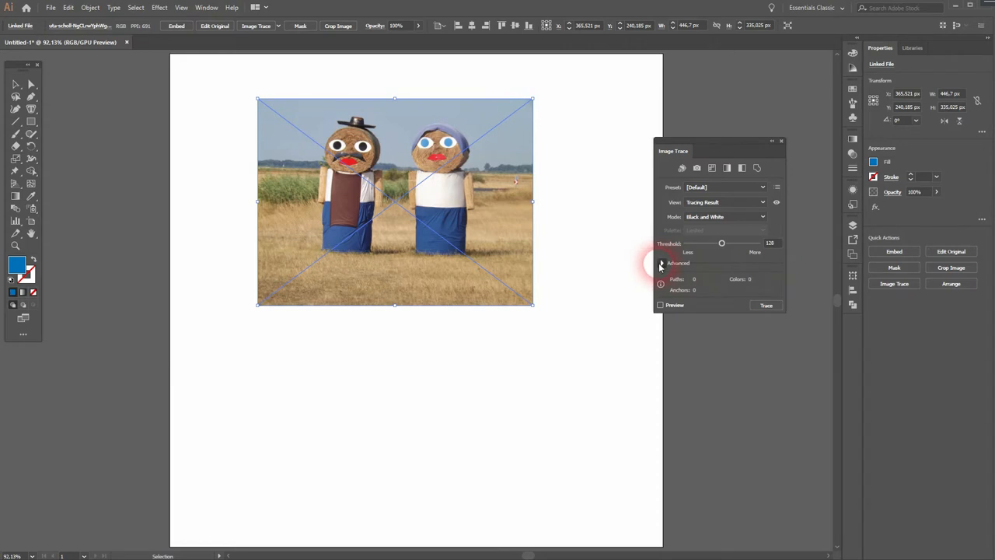
{"action": "left_click", "coordinate": [663, 263]}
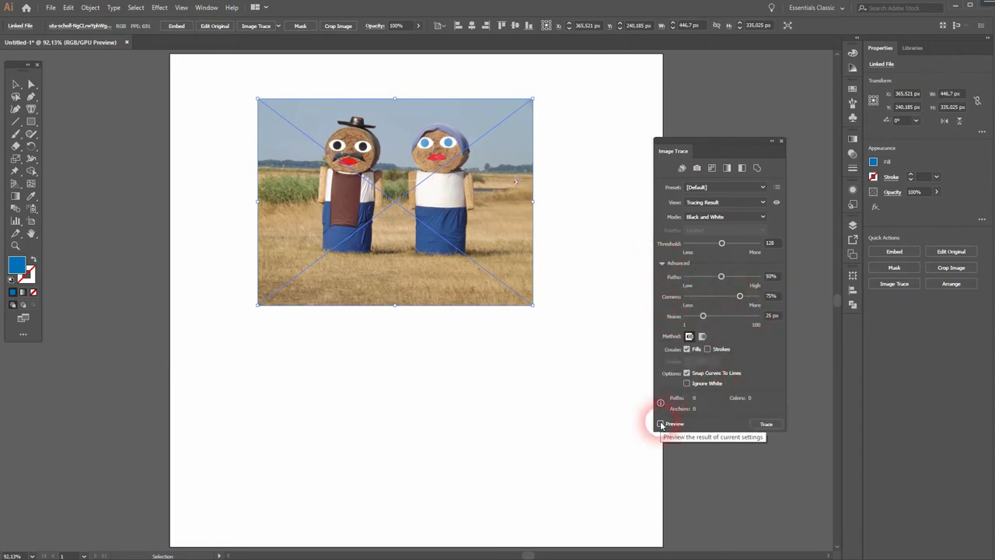
{"action": "left_click", "coordinate": [660, 424]}
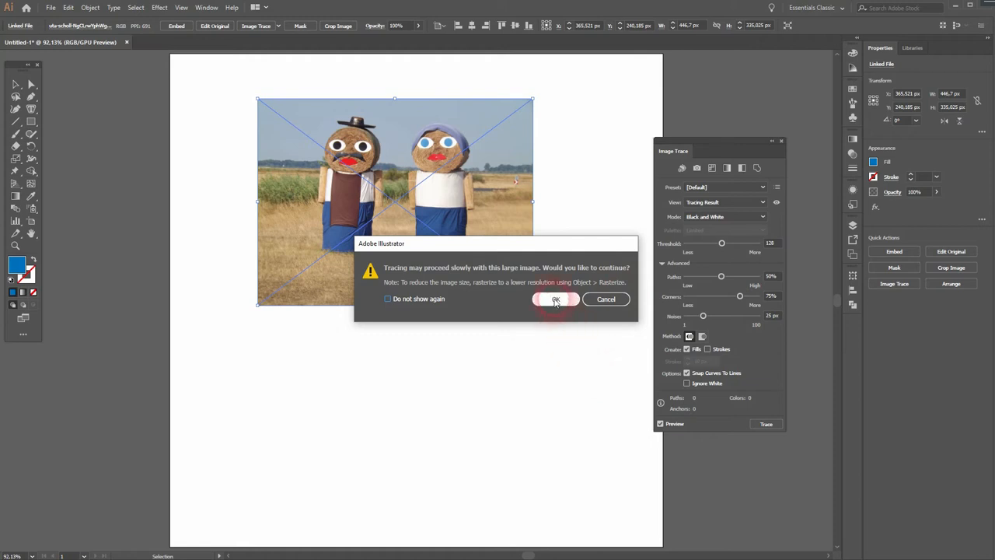
{"action": "left_click", "coordinate": [555, 299]}
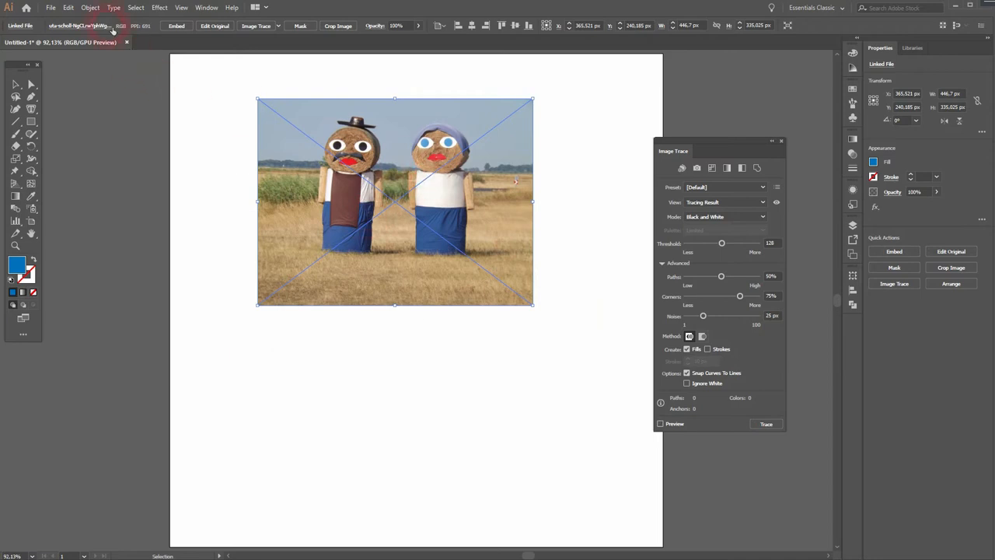
Step: Rasterize the linked photo at Screen (72 ppi) and preview a black-and-white trace
{"action": "left_click", "coordinate": [90, 7]}
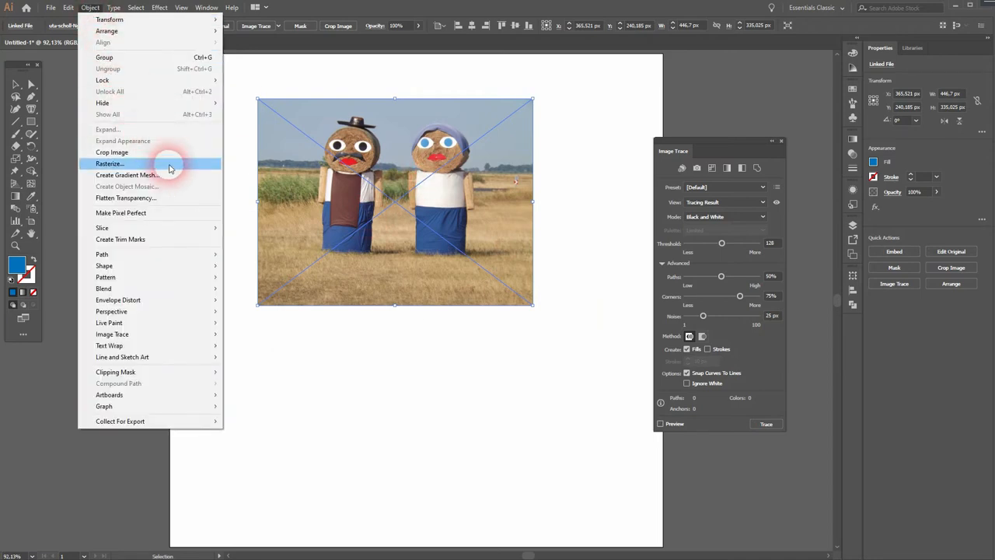
{"action": "left_click", "coordinate": [109, 163]}
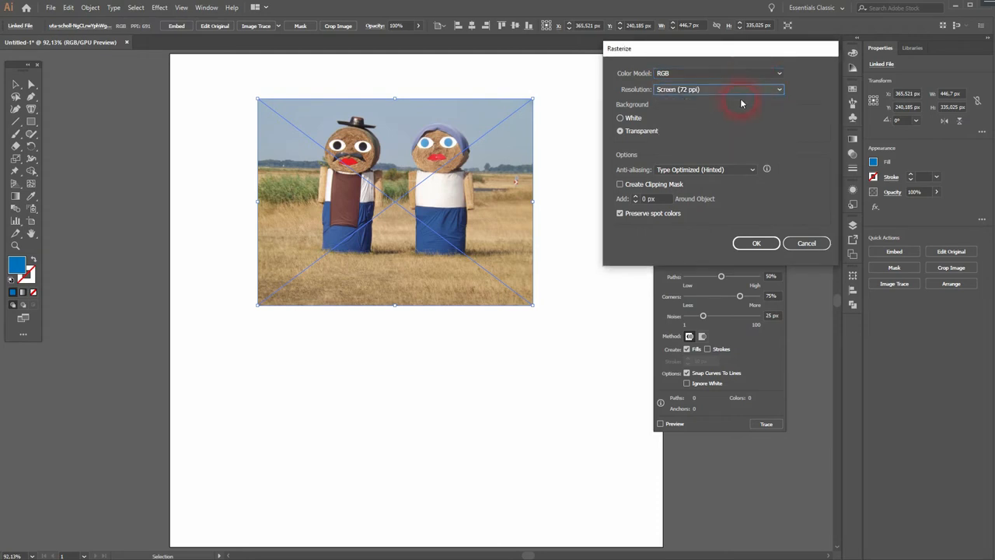
{"action": "left_click", "coordinate": [620, 118]}
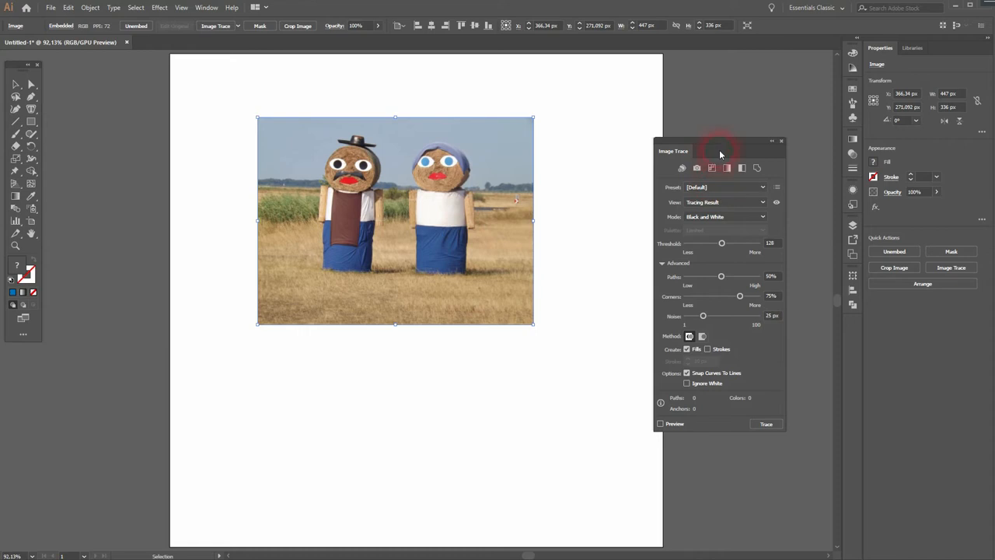
{"action": "left_click", "coordinate": [660, 424]}
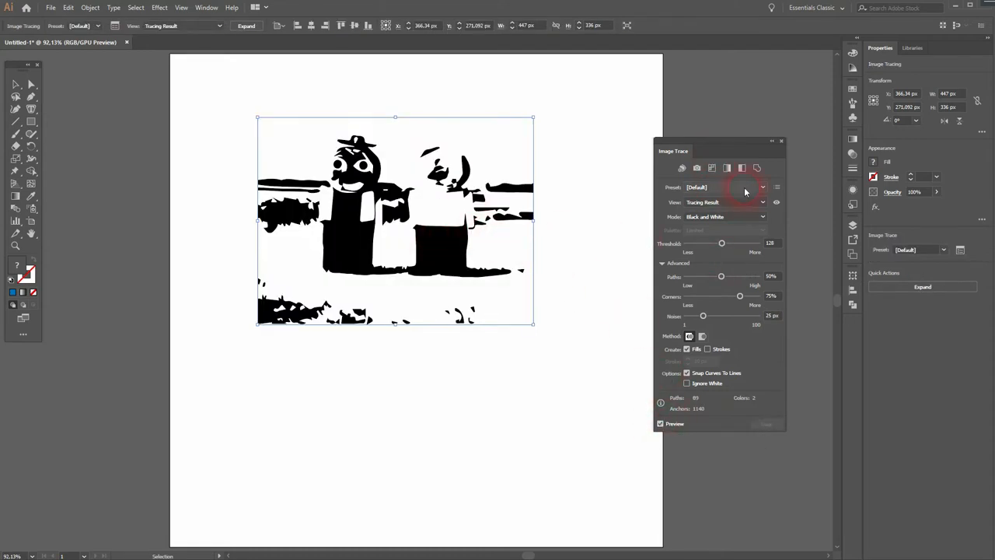
Step: Apply the High Fidelity Photo preset and set View to Tracing Result
{"action": "left_click", "coordinate": [761, 186]}
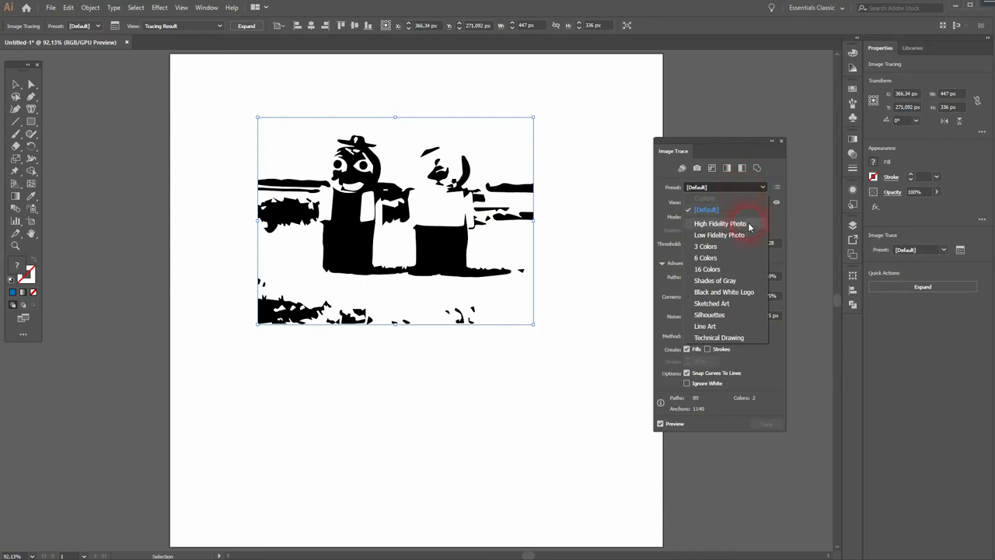
{"action": "left_click", "coordinate": [720, 223]}
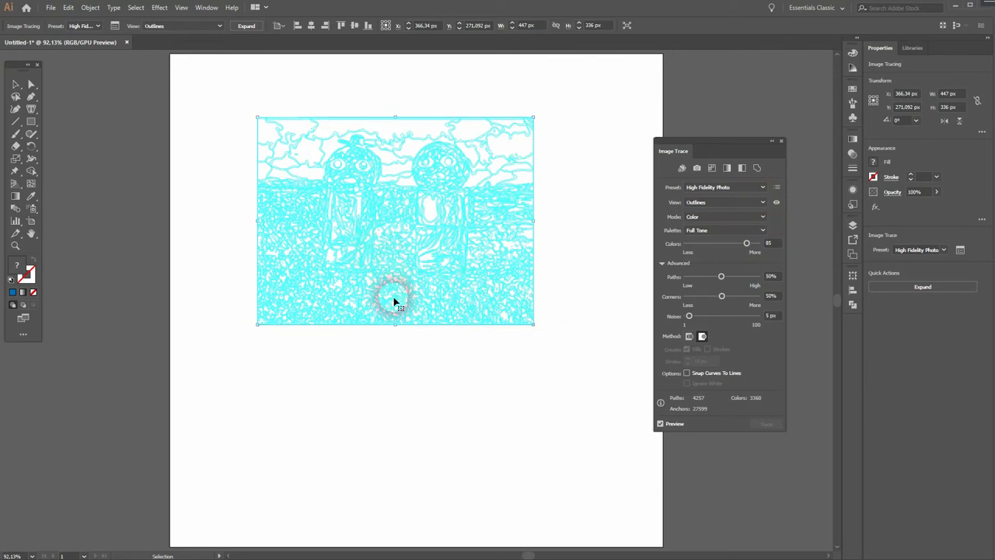
{"action": "left_click", "coordinate": [762, 201]}
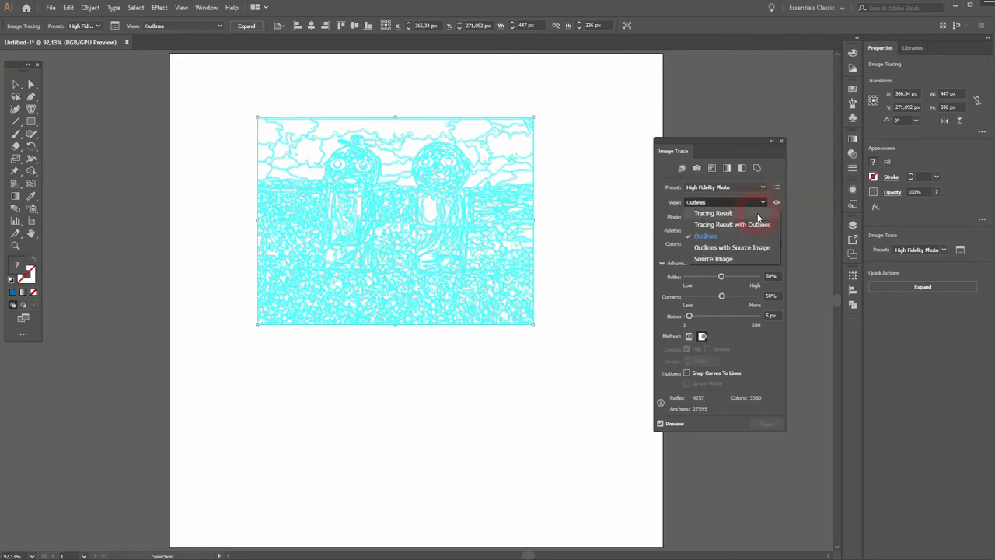
{"action": "left_click", "coordinate": [713, 213]}
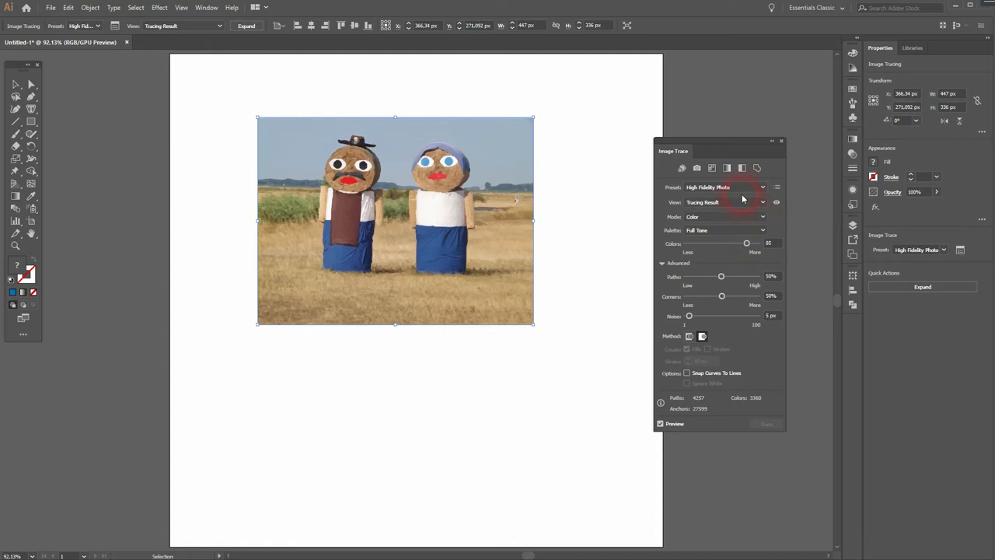
Step: Switch to Low Fidelity Photo and raise the Colors slider
{"action": "left_click", "coordinate": [727, 187]}
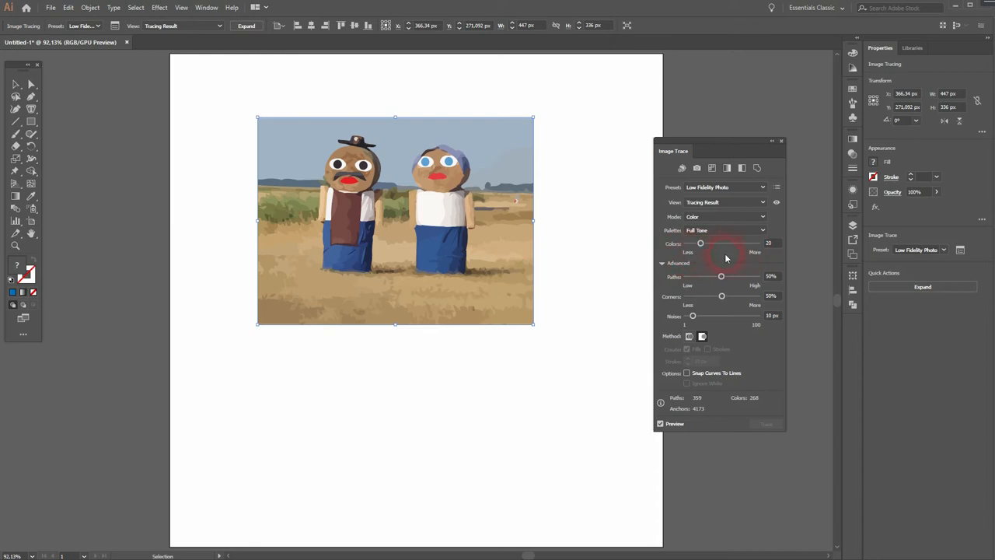
{"action": "left_click_drag", "start_coordinate": [726, 243], "coordinate": [702, 243]}
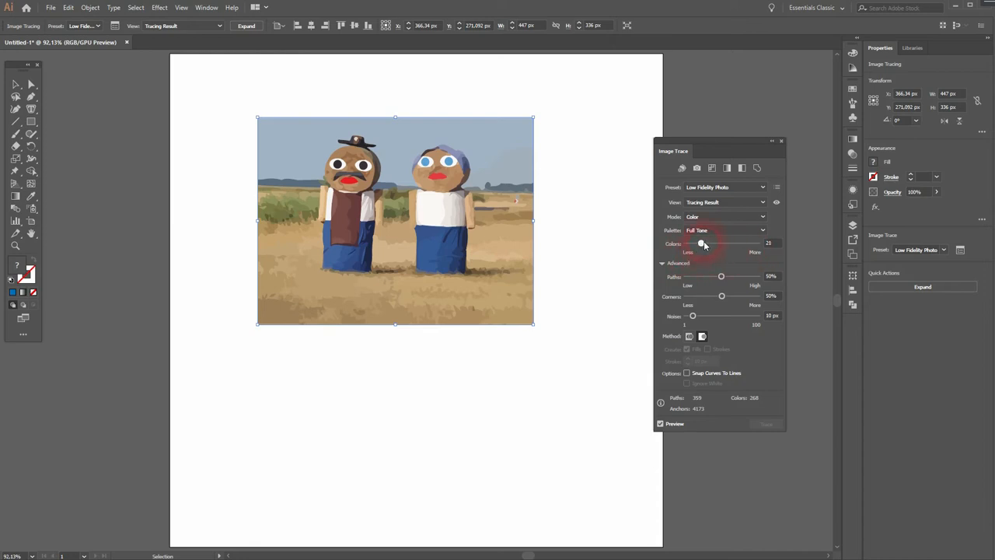
{"action": "left_click_drag", "start_coordinate": [702, 243], "coordinate": [726, 242]}
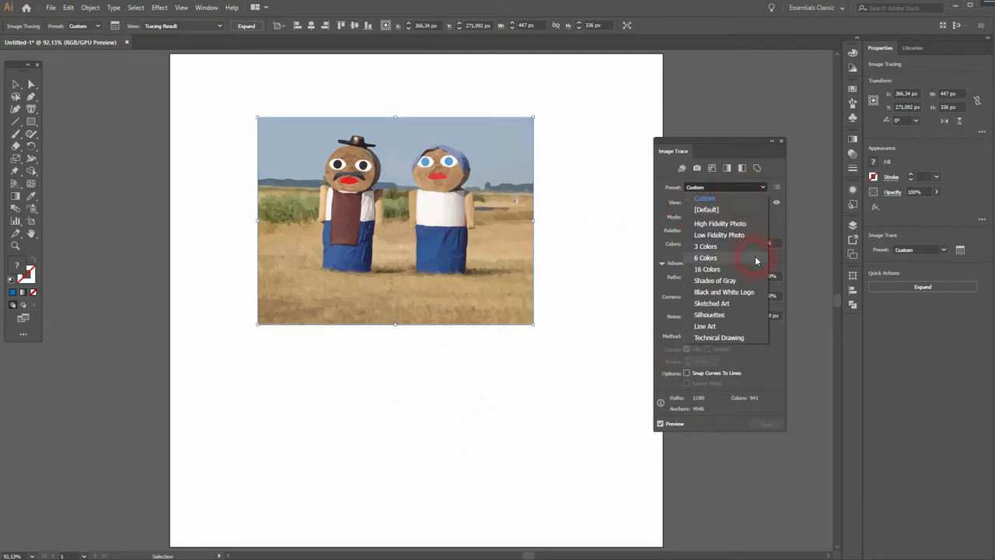
Step: Try the 3 Colors, Shades of Gray and Silhouettes presets, ending on Line Art
{"action": "left_click", "coordinate": [706, 246]}
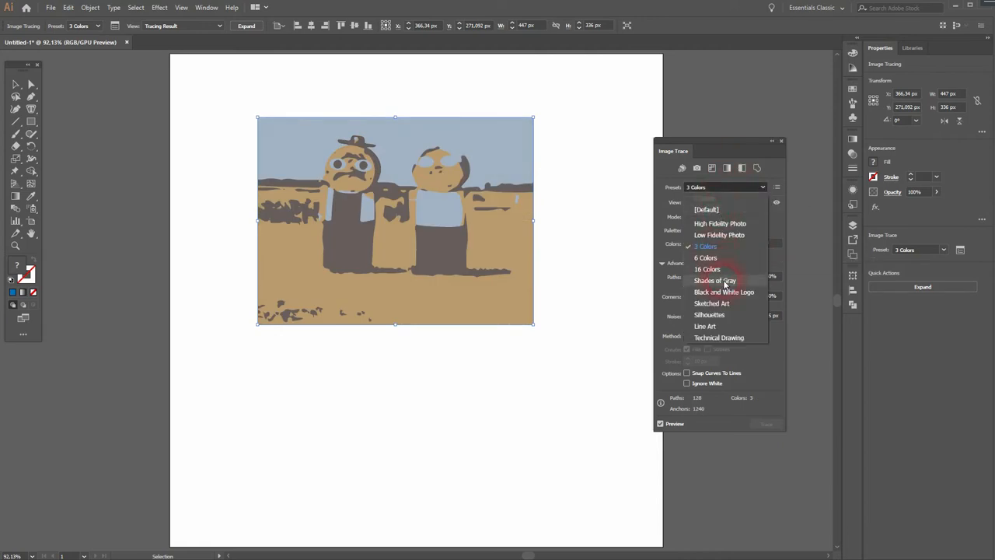
{"action": "left_click", "coordinate": [714, 280]}
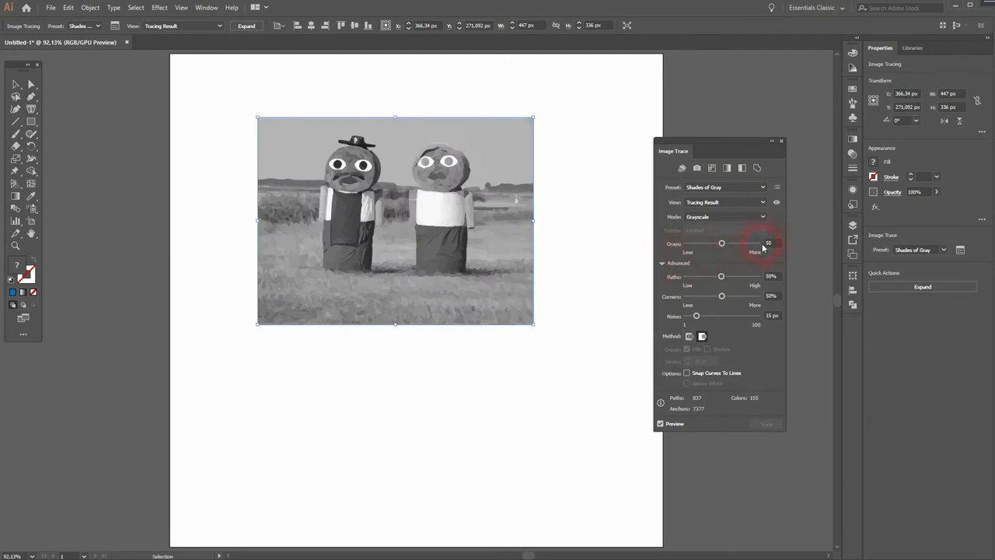
{"action": "left_click", "coordinate": [723, 187]}
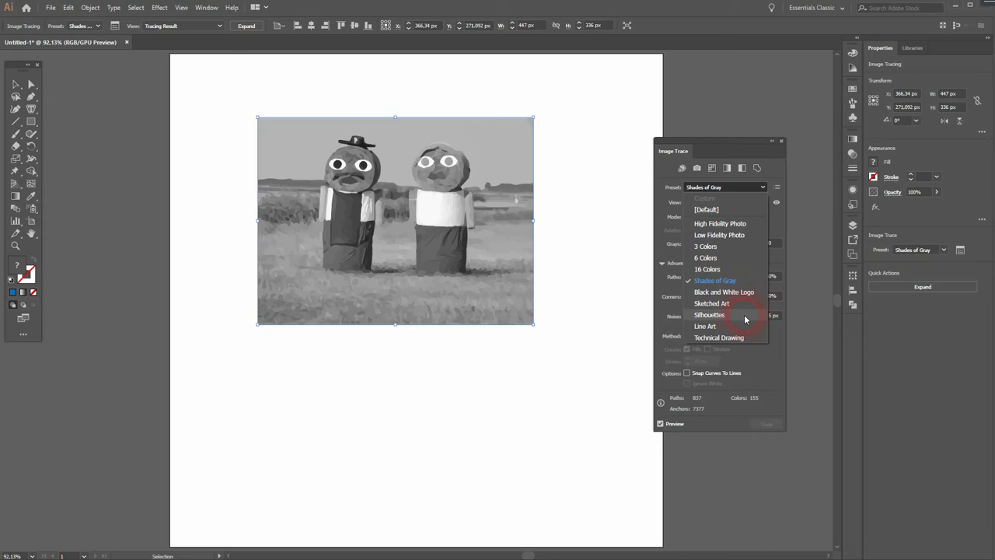
{"action": "left_click", "coordinate": [709, 315]}
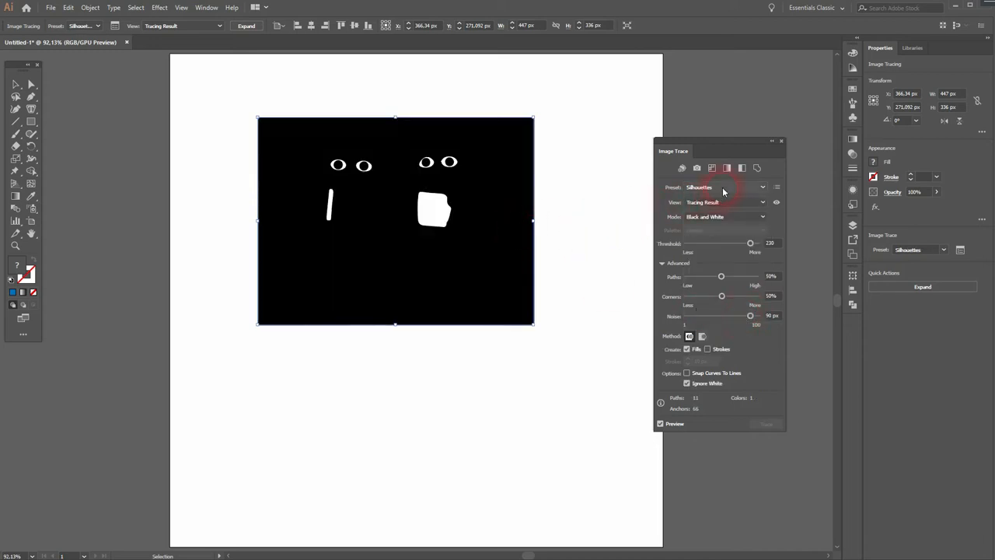
{"action": "left_click", "coordinate": [723, 187]}
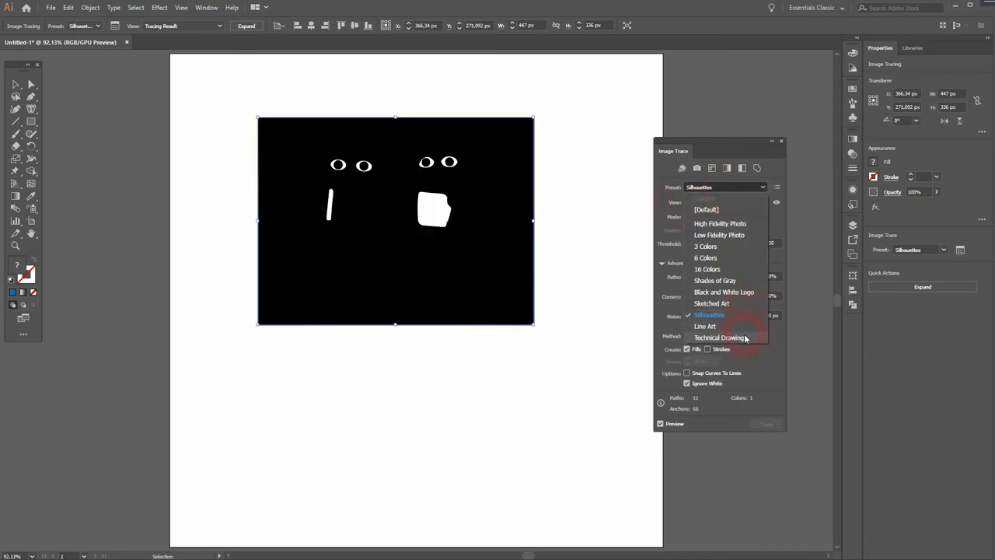
{"action": "left_click", "coordinate": [705, 326]}
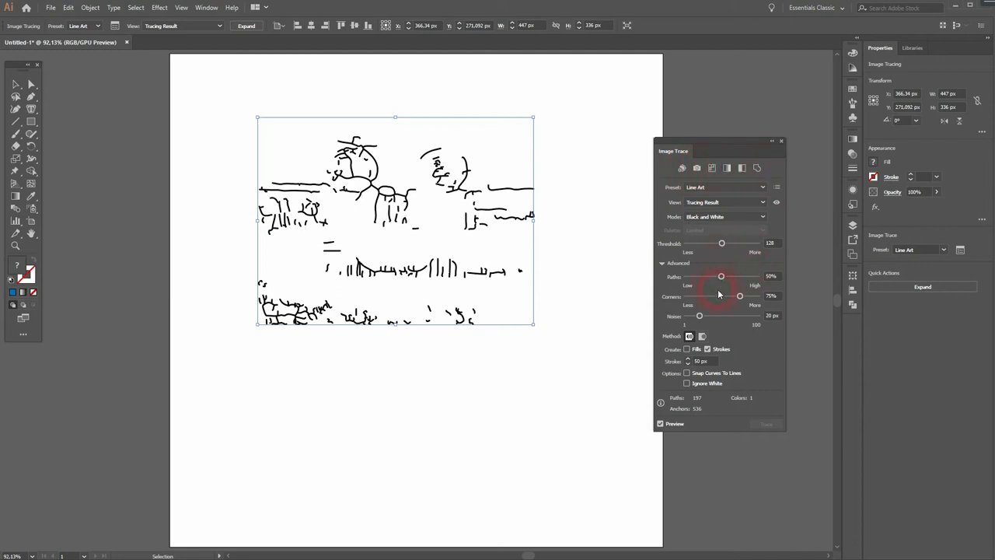
Step: Cycle Auto-Color, High Color, Grayscale, Black and White and Outline traces, ending on 16-colour Low Color
{"action": "left_click", "coordinate": [681, 168]}
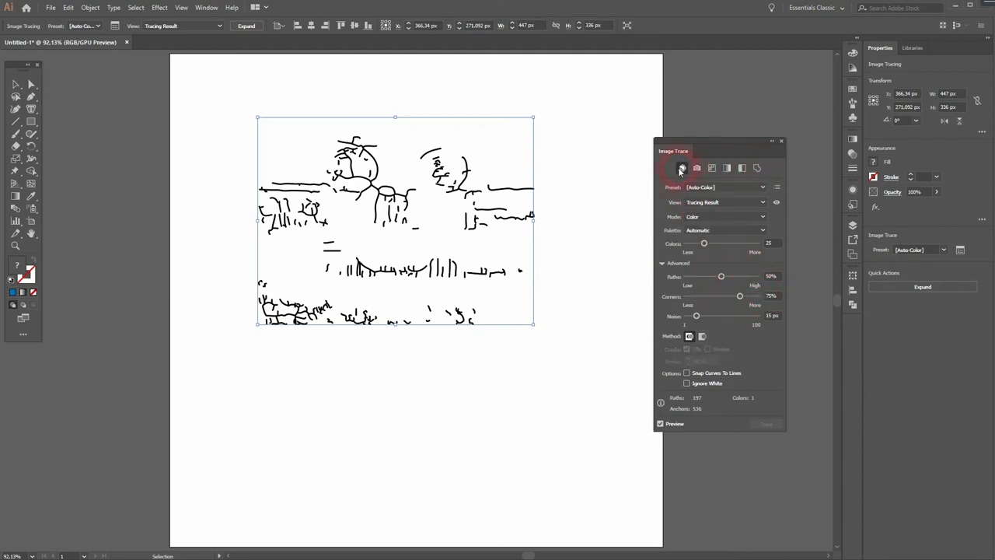
{"action": "left_click", "coordinate": [673, 168]}
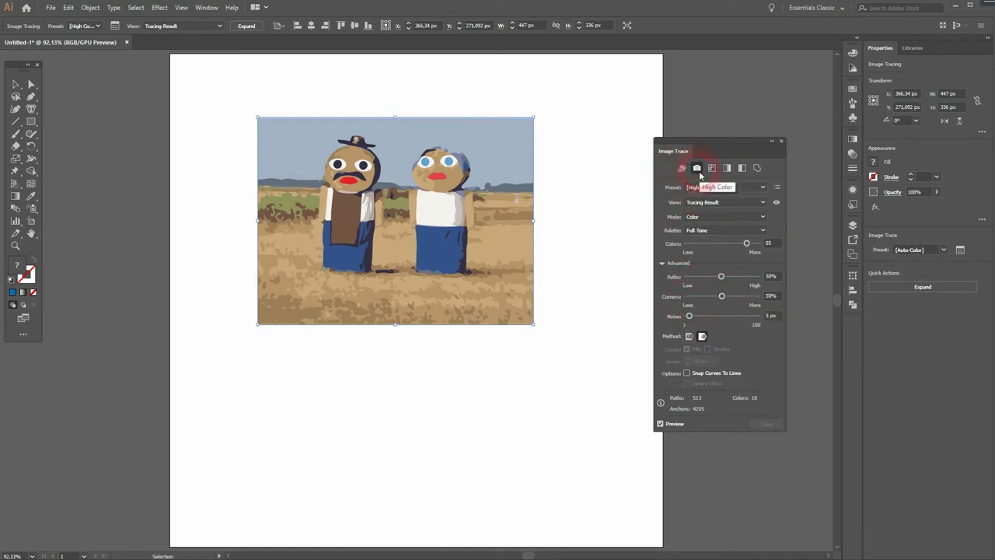
{"action": "left_click", "coordinate": [712, 168]}
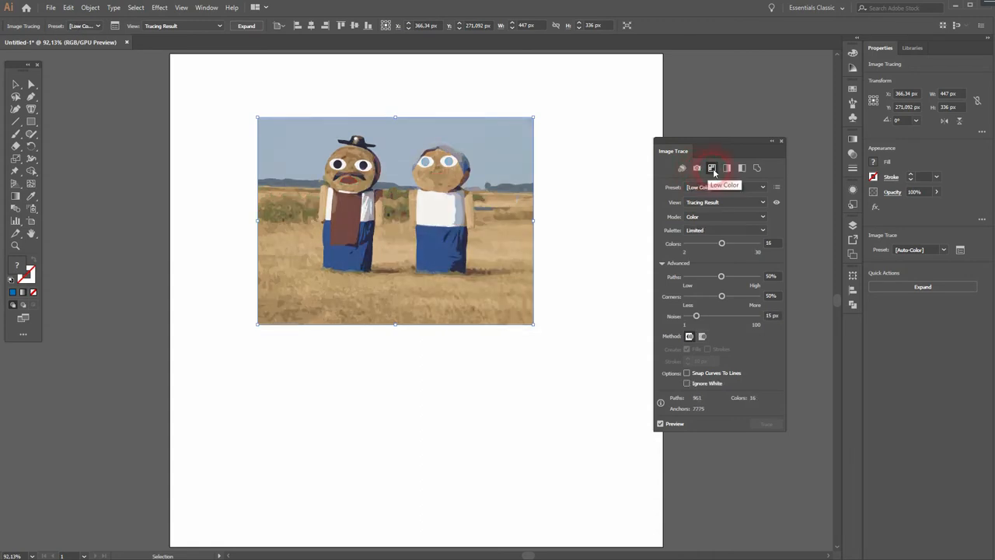
{"action": "left_click", "coordinate": [727, 168]}
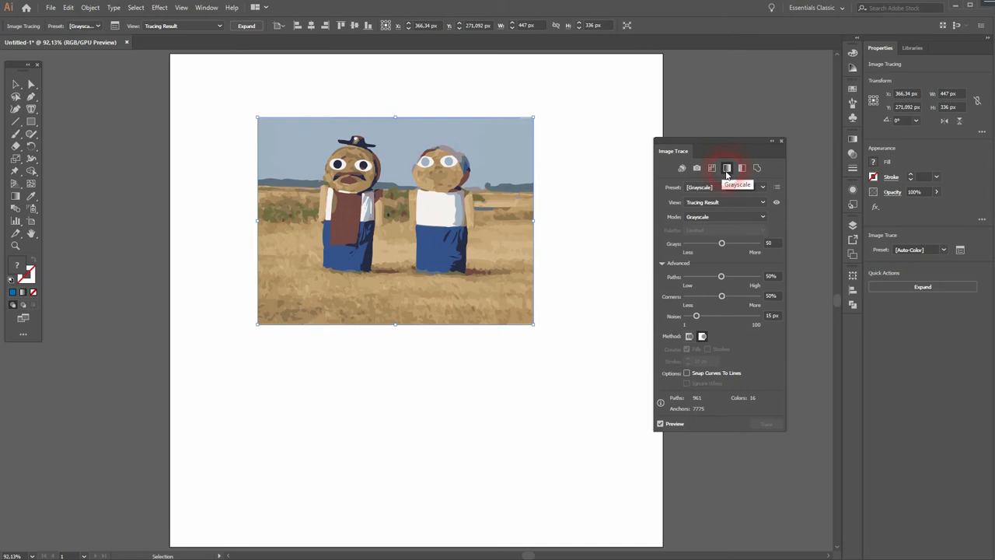
{"action": "left_click", "coordinate": [741, 168]}
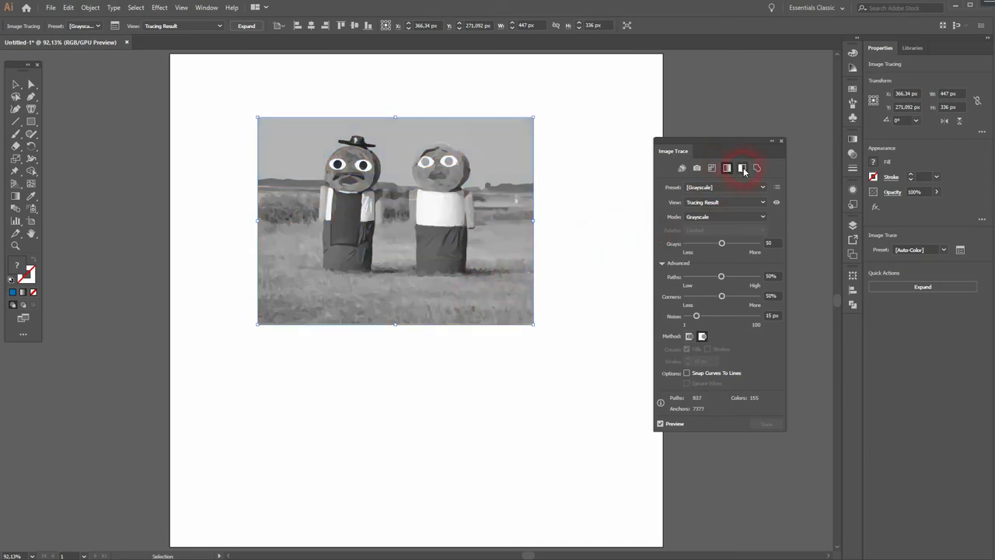
{"action": "left_click", "coordinate": [741, 168]}
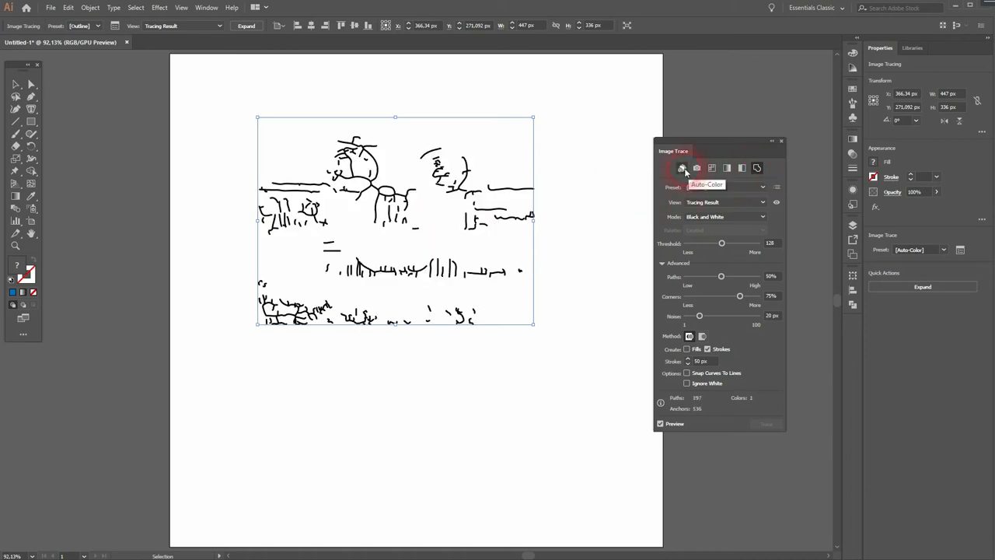
{"action": "left_click", "coordinate": [680, 168]}
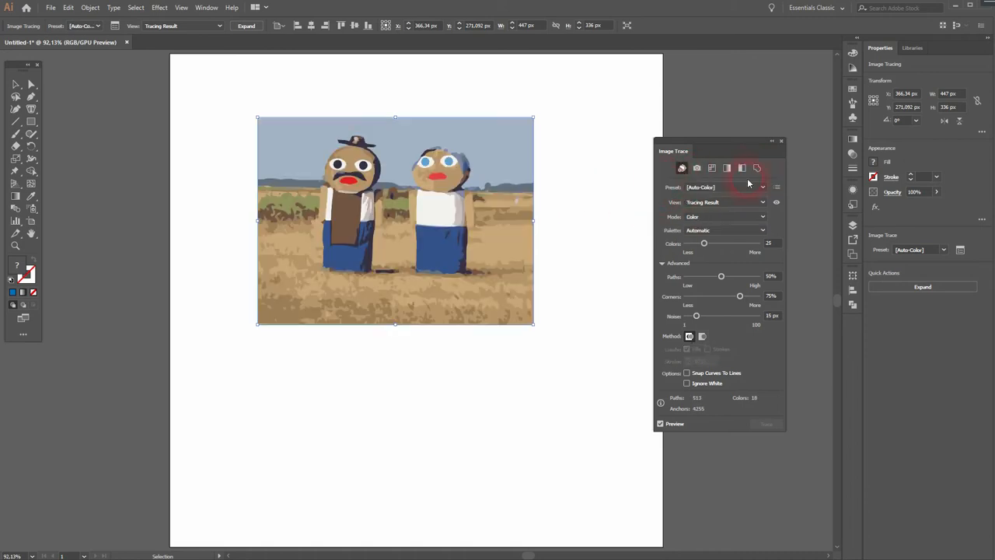
{"action": "left_click", "coordinate": [776, 202]}
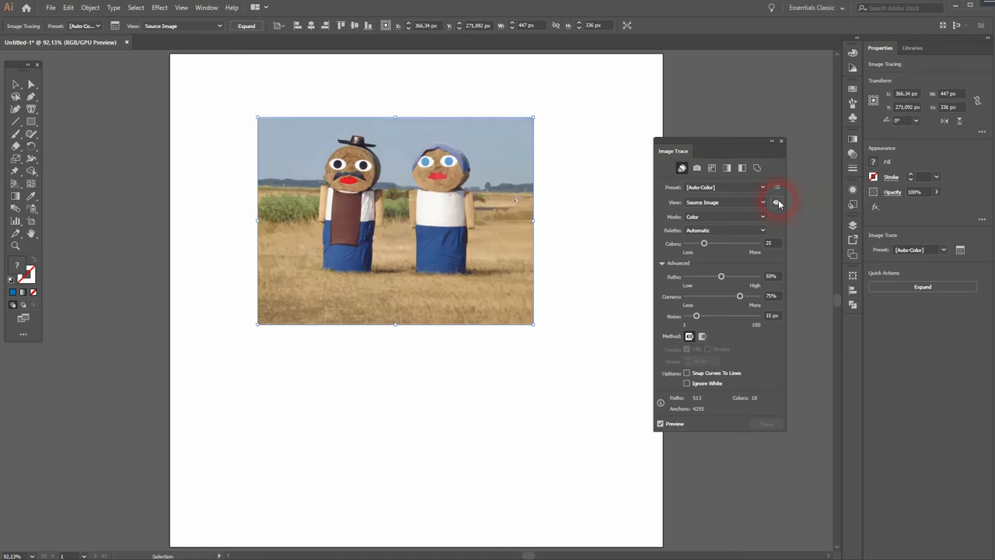
{"action": "left_click", "coordinate": [777, 202]}
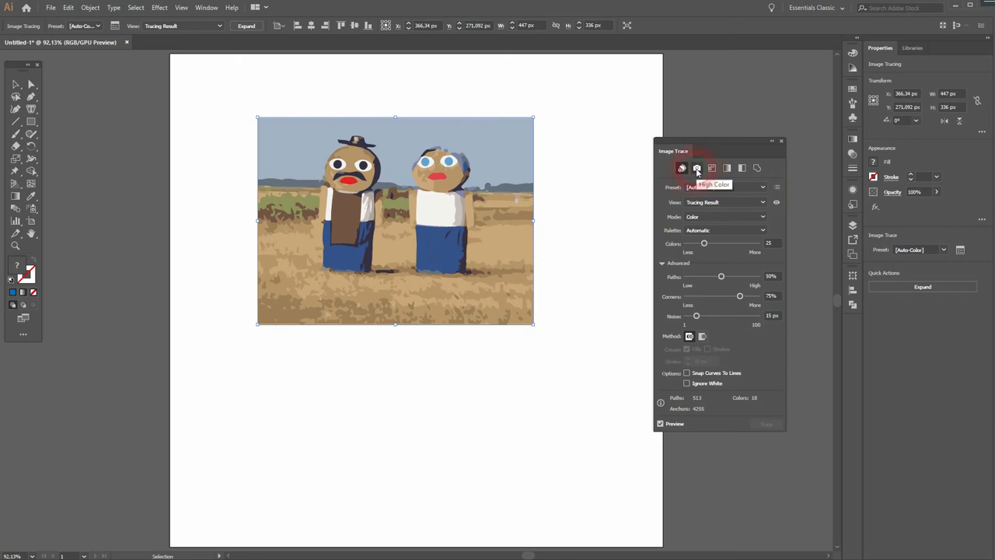
{"action": "left_click", "coordinate": [712, 168]}
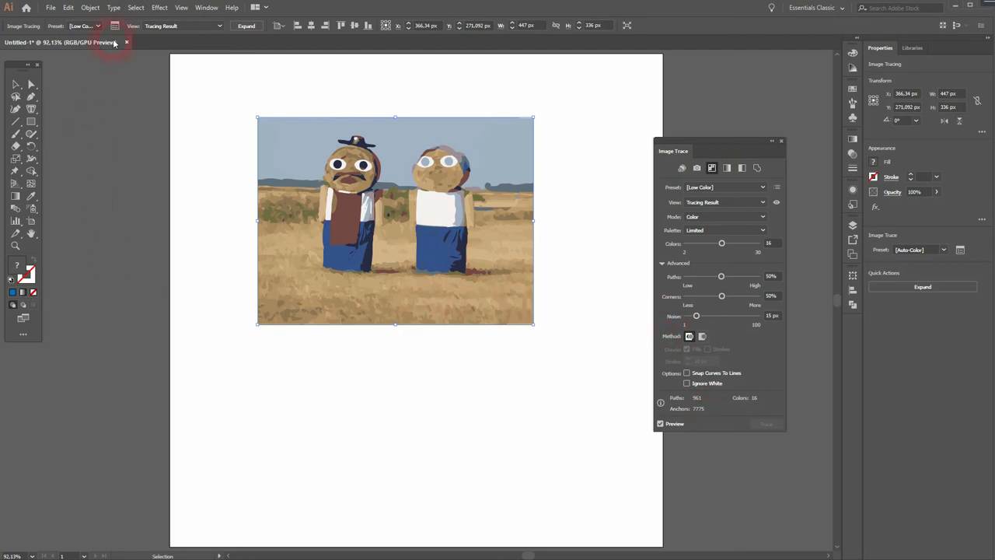
Step: Expand the Low Color trace into vector shapes and ungroup them
{"action": "left_click", "coordinate": [90, 7]}
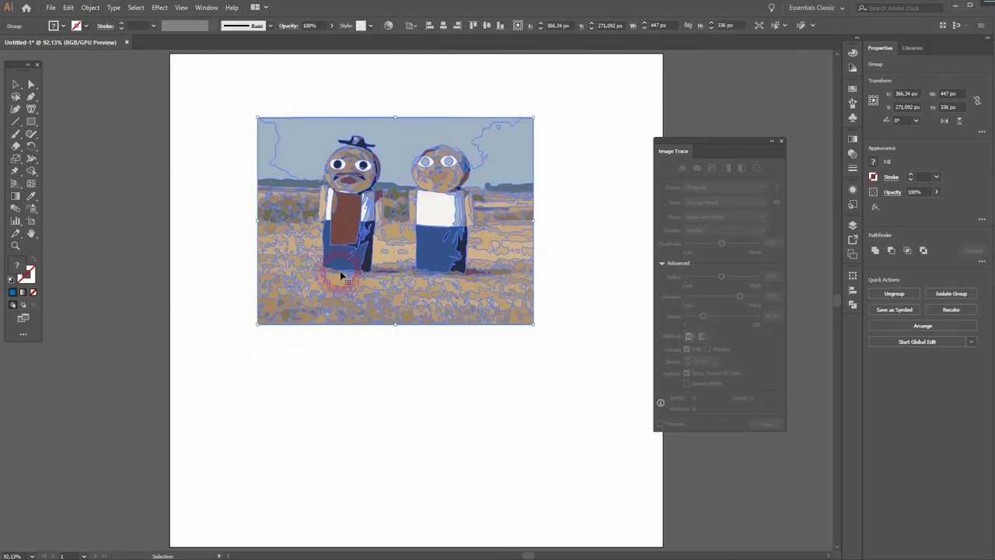
{"action": "left_click", "coordinate": [781, 142]}
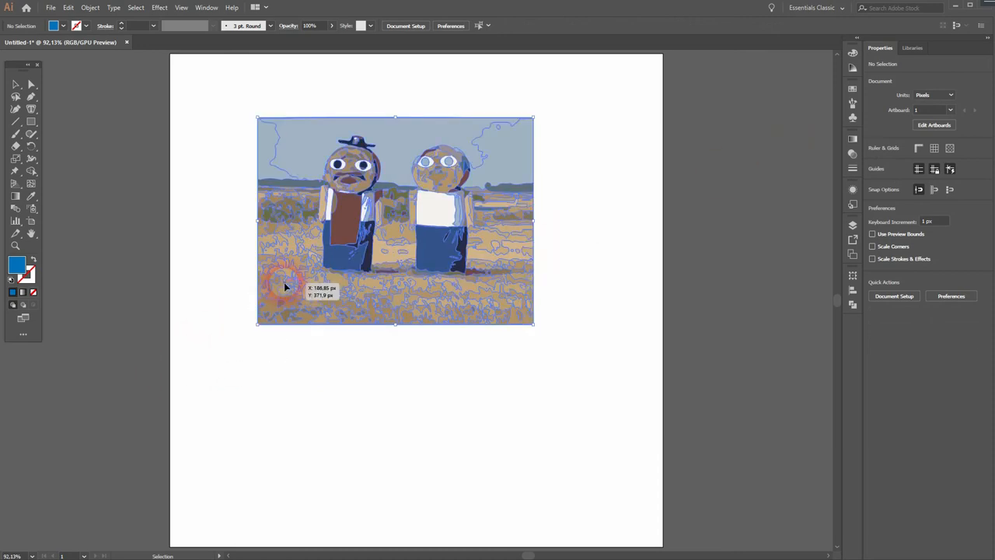
{"action": "left_click", "coordinate": [90, 7]}
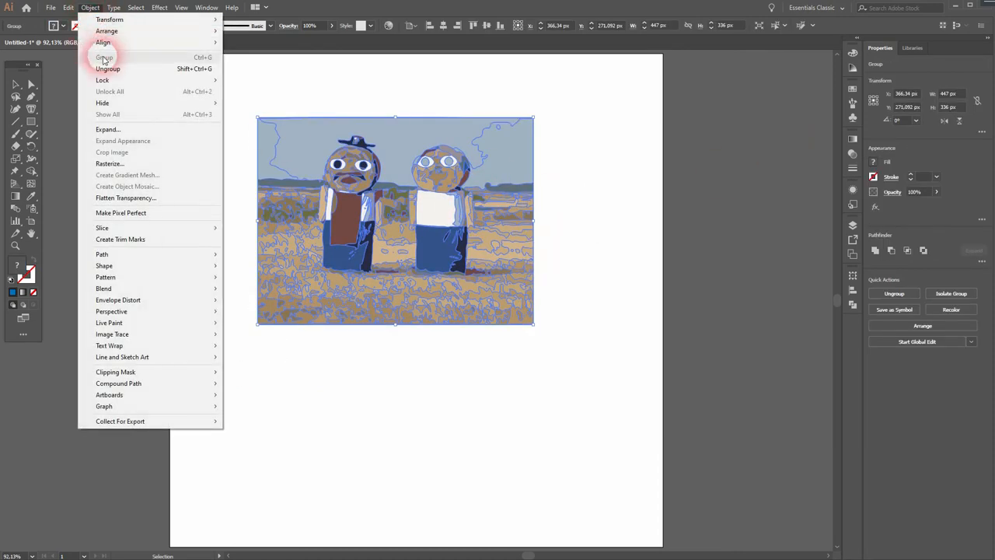
{"action": "left_click", "coordinate": [107, 68]}
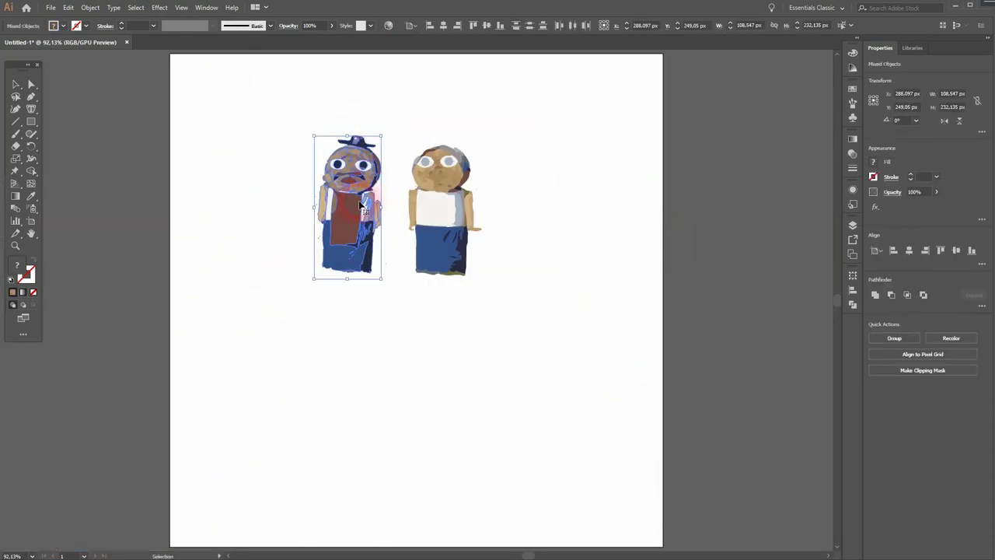
Step: Duplicate the bearded figure to the left, zoom in, and select its trousers
{"action": "left_click_drag", "start_coordinate": [348, 208], "coordinate": [247, 213]}
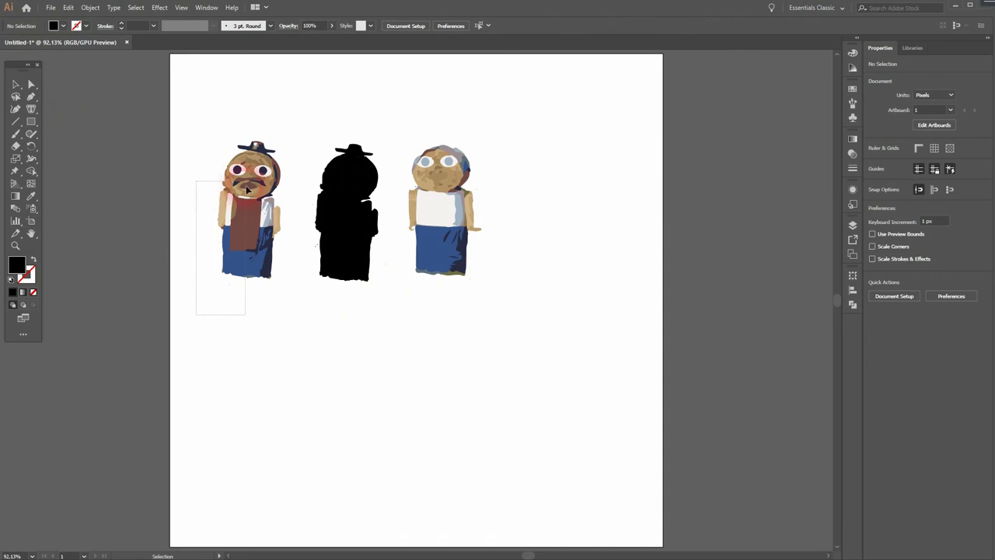
{"action": "left_click_drag", "start_coordinate": [247, 198], "coordinate": [245, 412]}
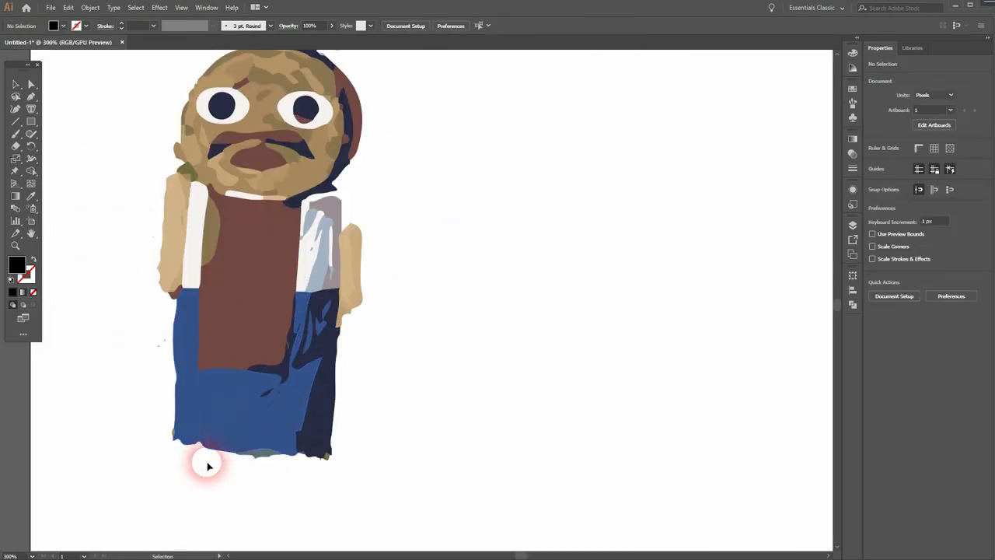
{"action": "left_click", "coordinate": [209, 465]}
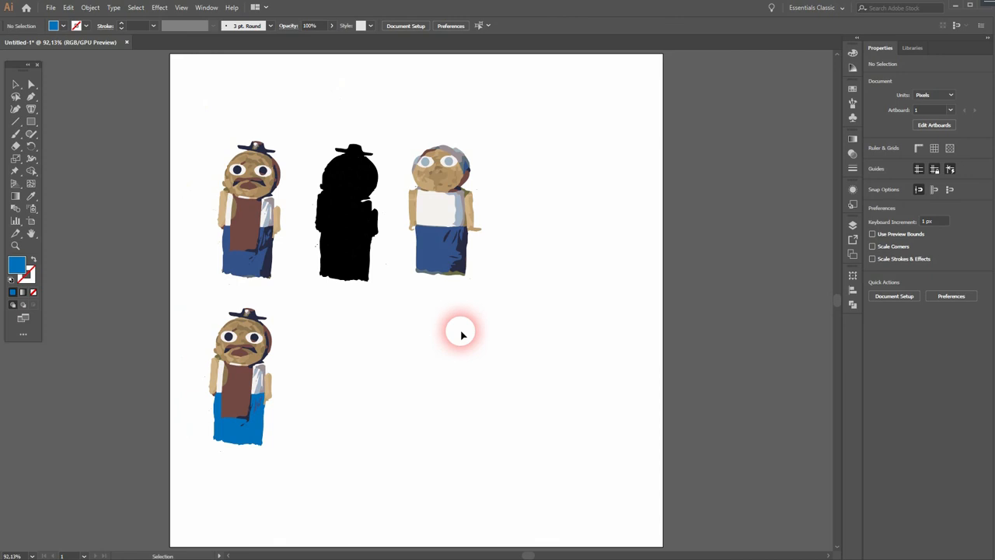
{"action": "mouse_move", "coordinate": [418, 293]}
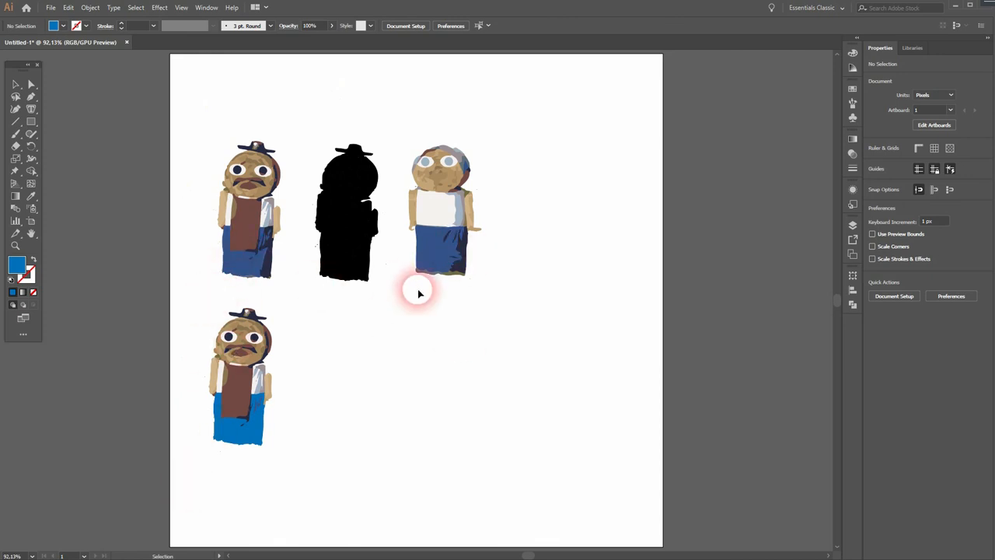
{"action": "mouse_move", "coordinate": [479, 345]}
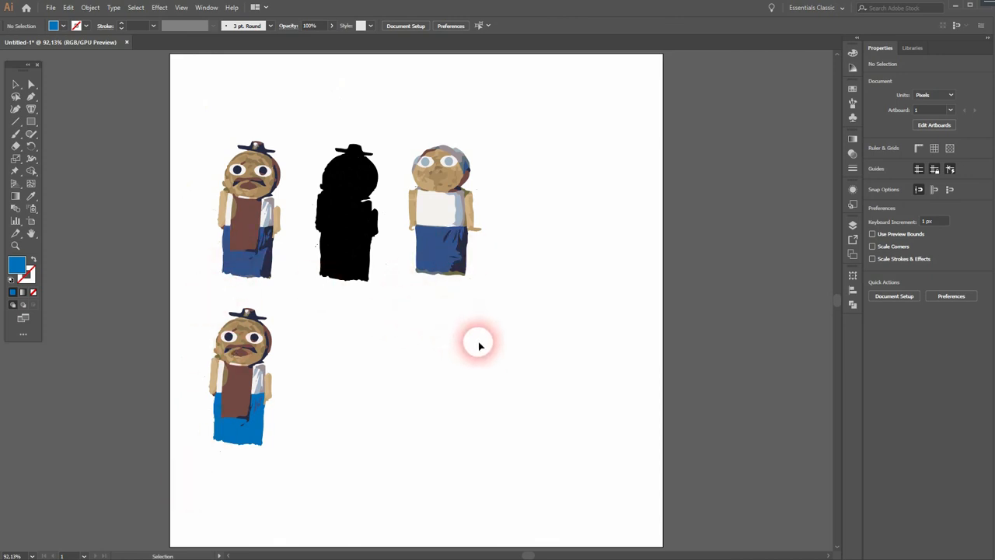
{"action": "mouse_move", "coordinate": [489, 342]}
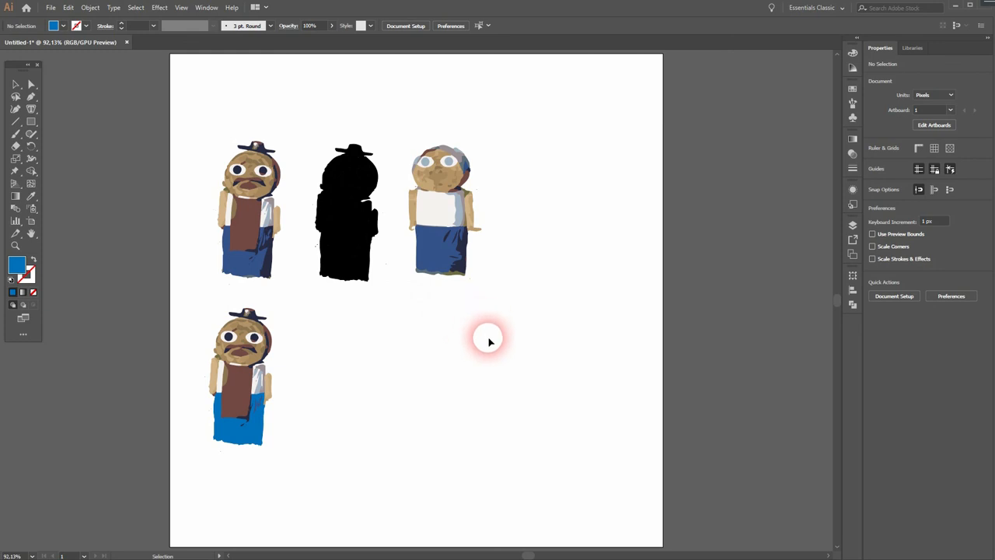
{"action": "mouse_move", "coordinate": [392, 405]}
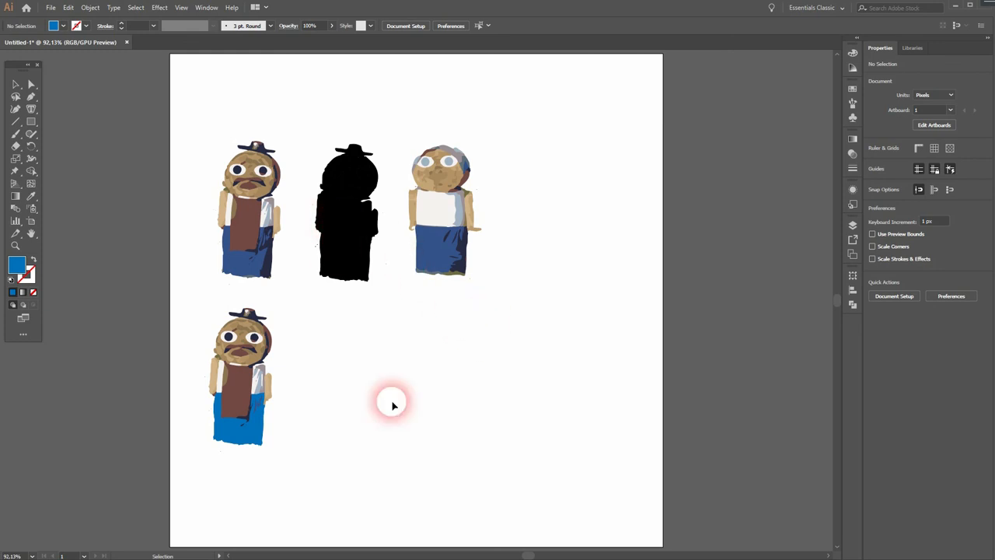